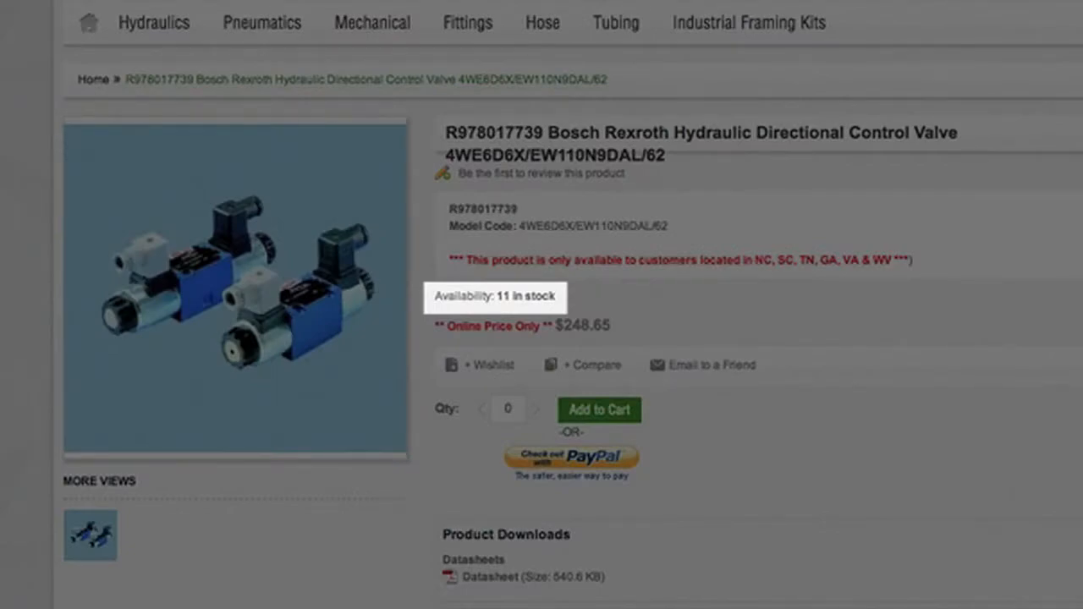
Add the in-stock Bosch Rexroth directional control valve to the cart from its product page
{"action": "left_click", "coordinate": [599, 410]}
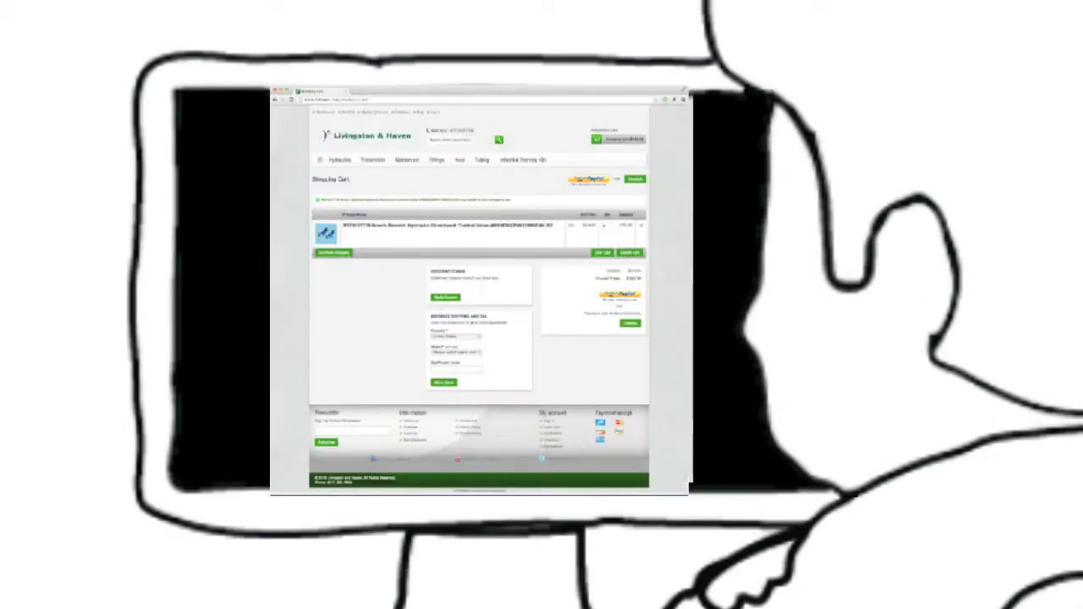